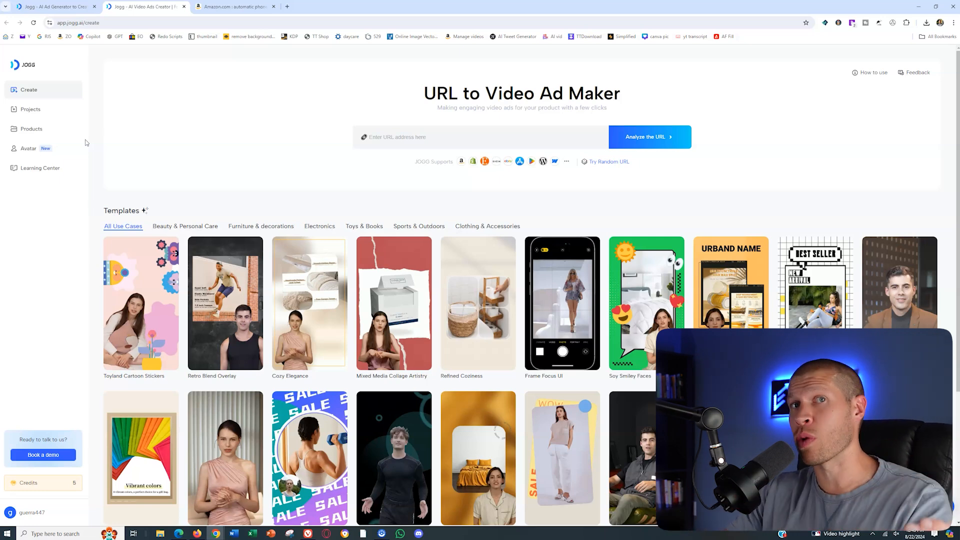
pyautogui.moveTo(47, 36)
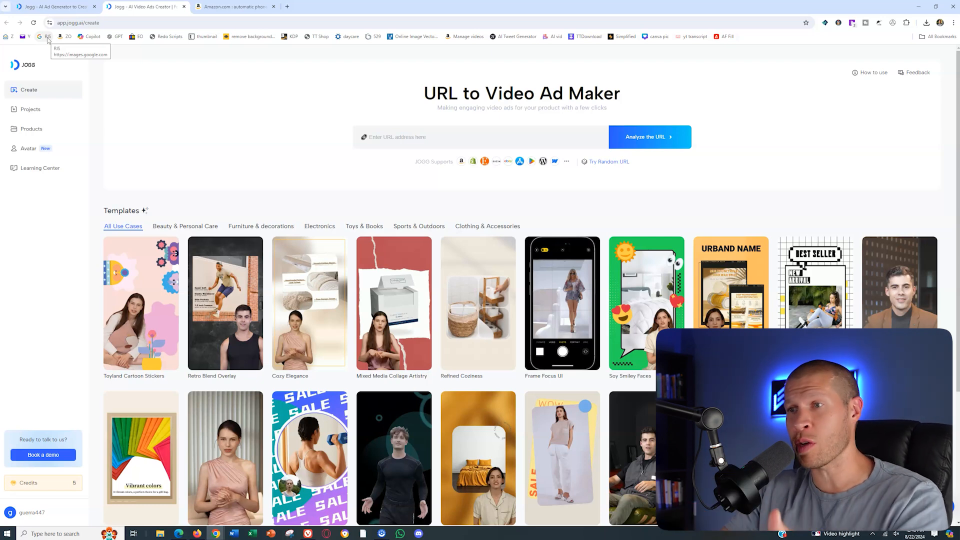
pyautogui.moveTo(236, 6)
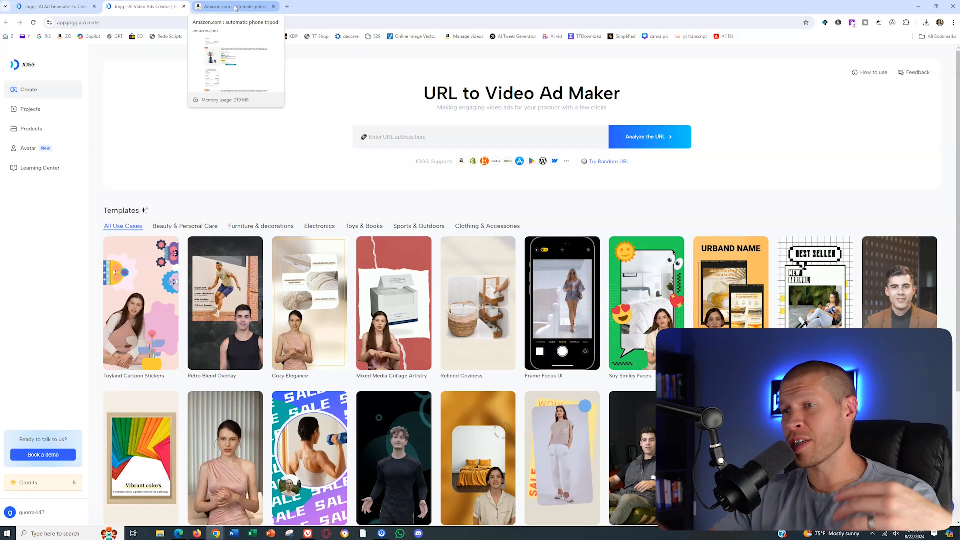
# Find and open the camrola Auto Face Tracking Phone Holder listing ($26.99) among the phone tripod results
pyautogui.click(233, 6)
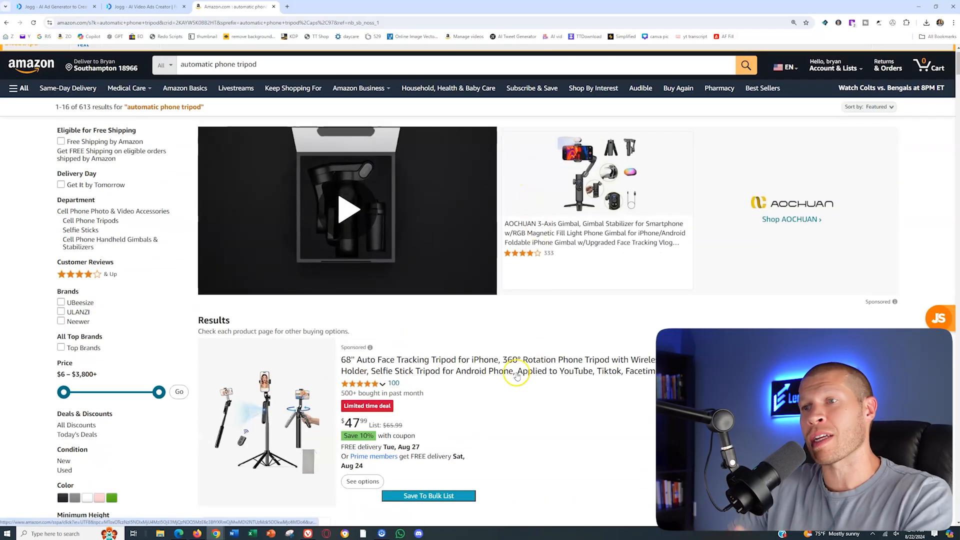
pyautogui.scroll(-3)
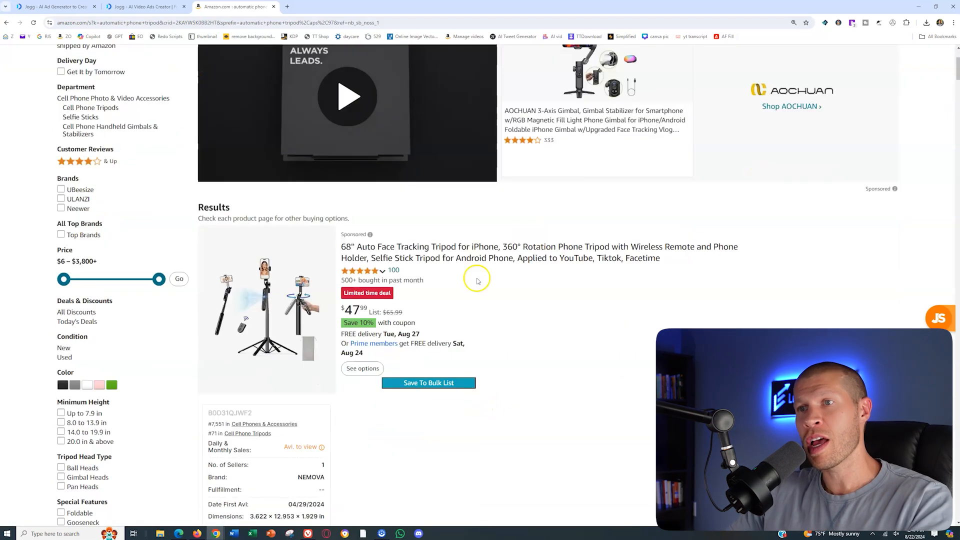
pyautogui.scroll(-3)
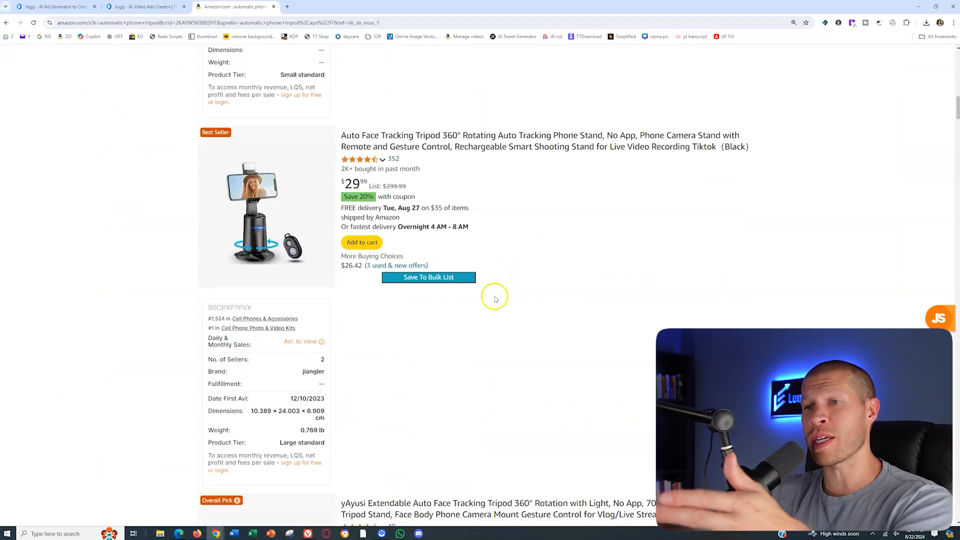
pyautogui.scroll(-3)
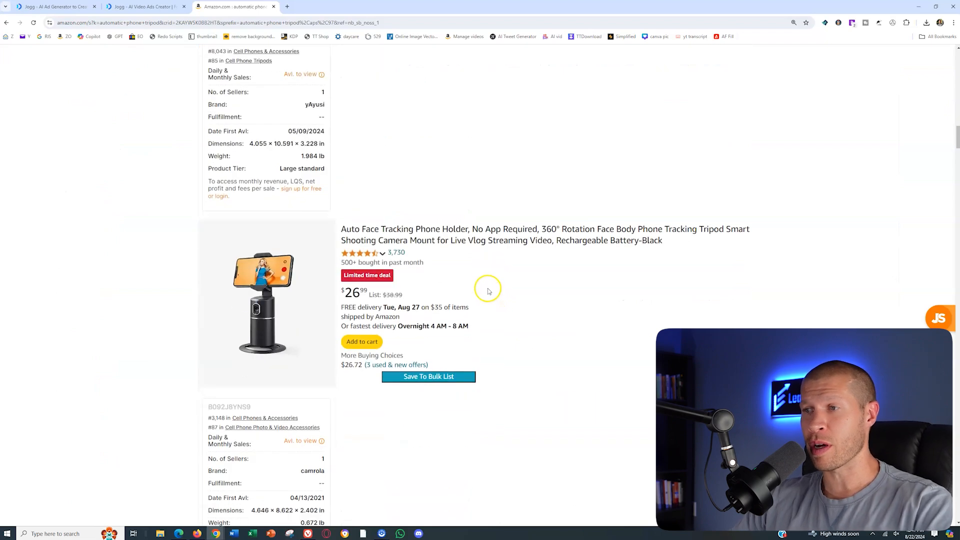
pyautogui.scroll(-3)
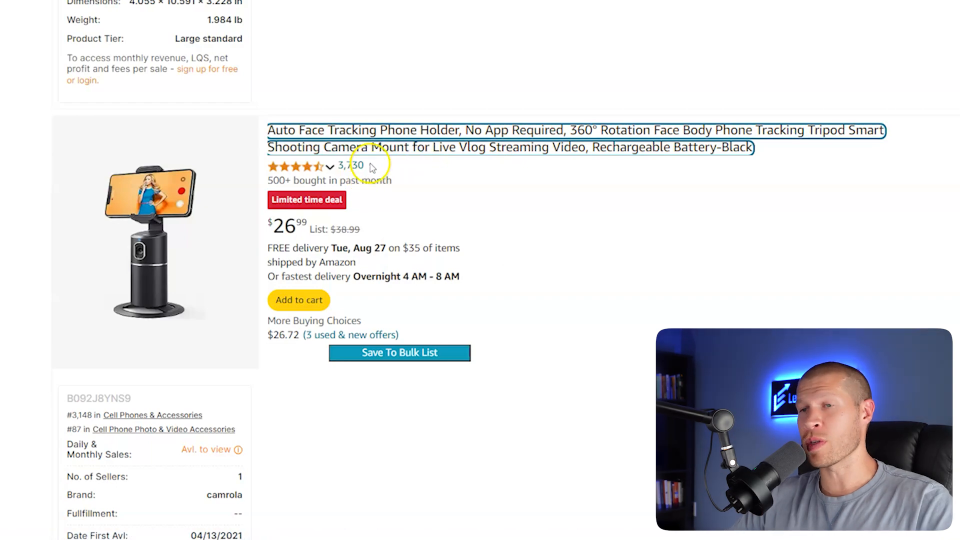
pyautogui.scroll(-3)
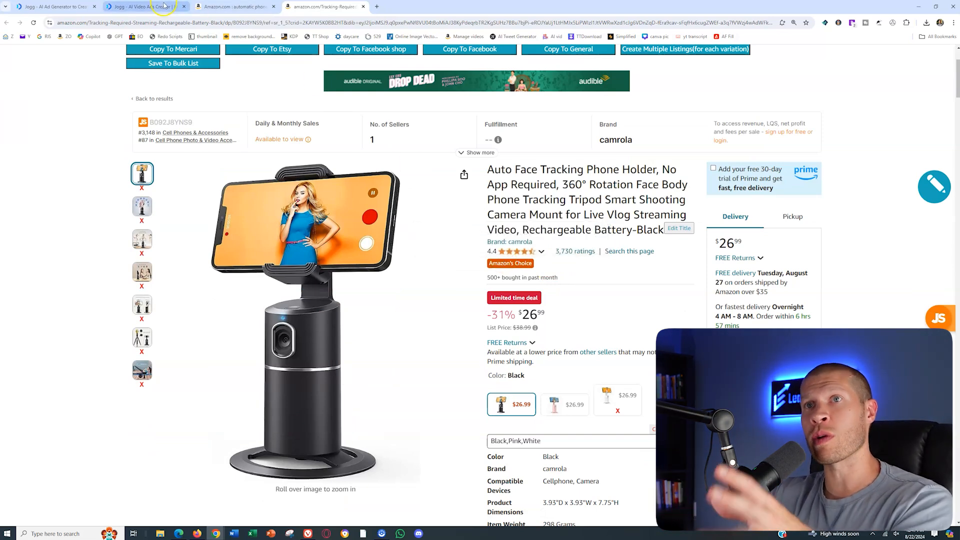
pyautogui.moveTo(163, 6)
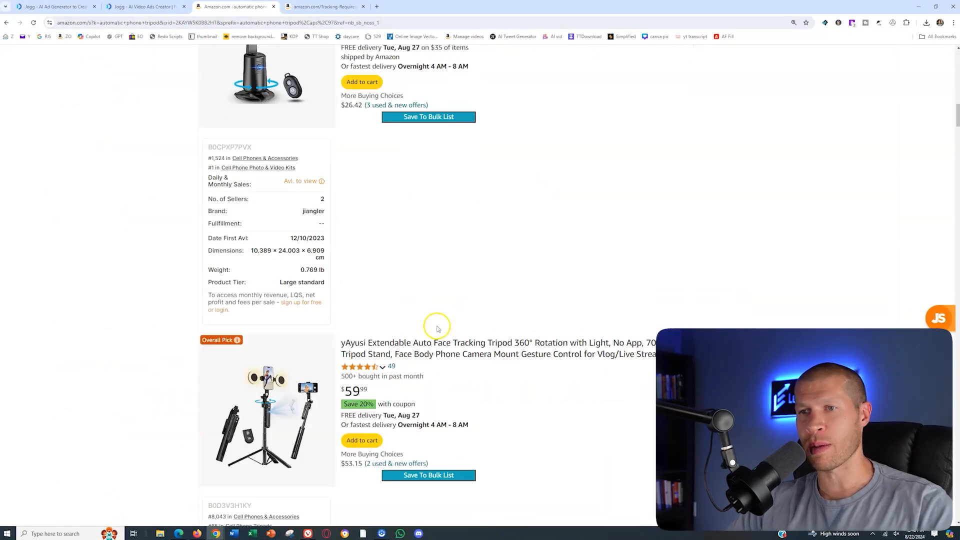
pyautogui.scroll(-3)
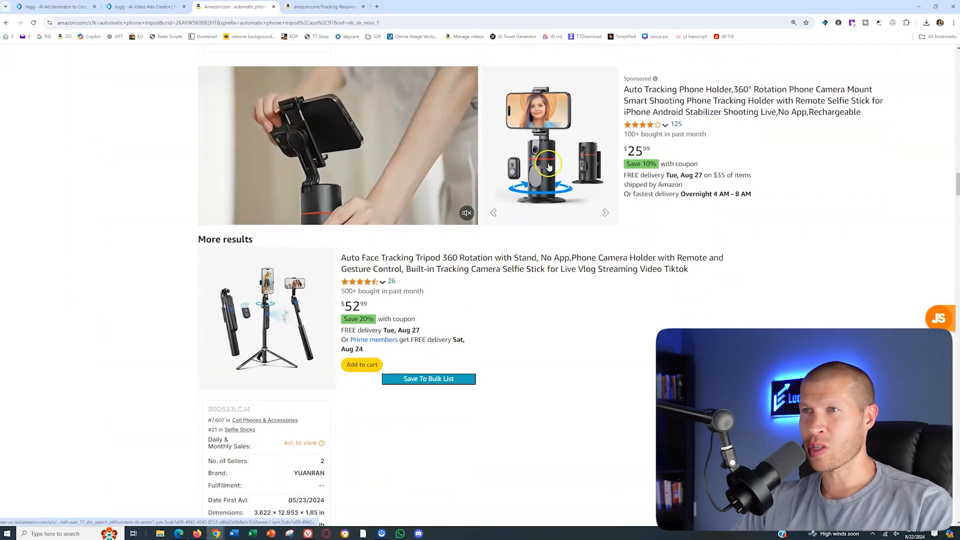
pyautogui.scroll(-3)
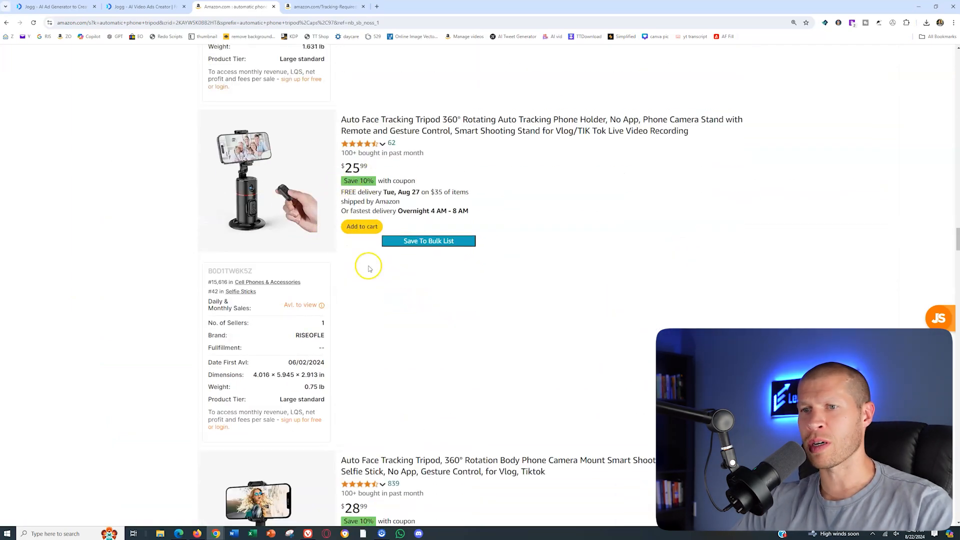
pyautogui.scroll(-3)
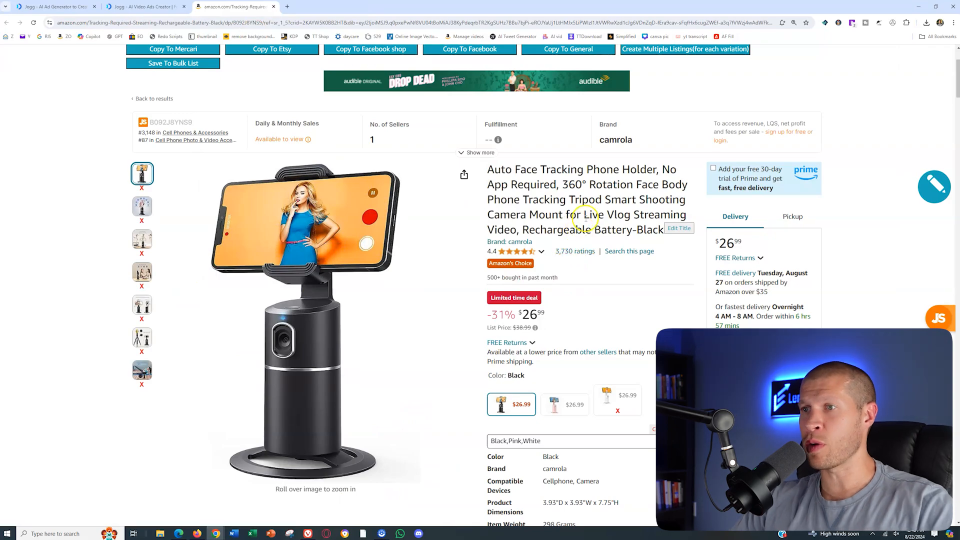
# Review the holder's product information (10.5 oz, 3,730 ratings) and page through its customer videos
pyautogui.scroll(-3)
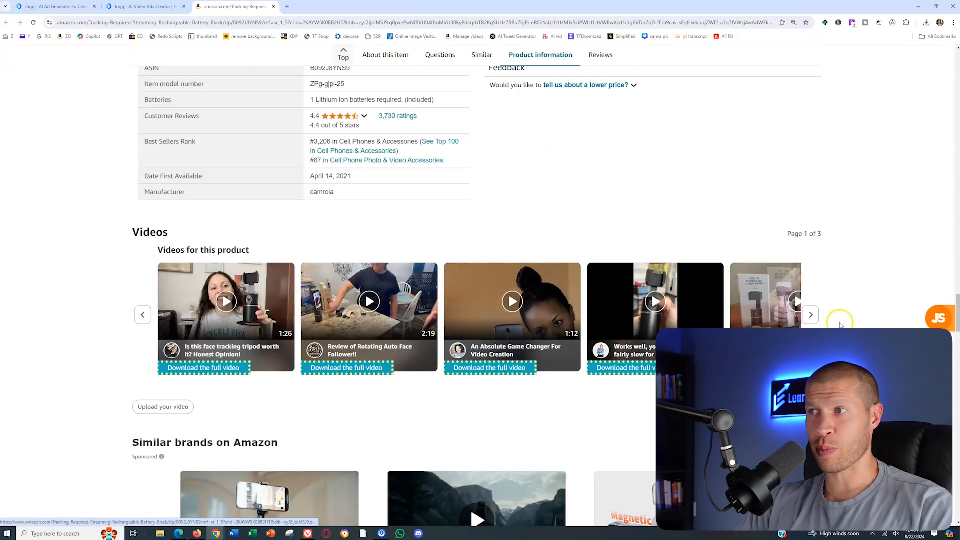
pyautogui.click(810, 315)
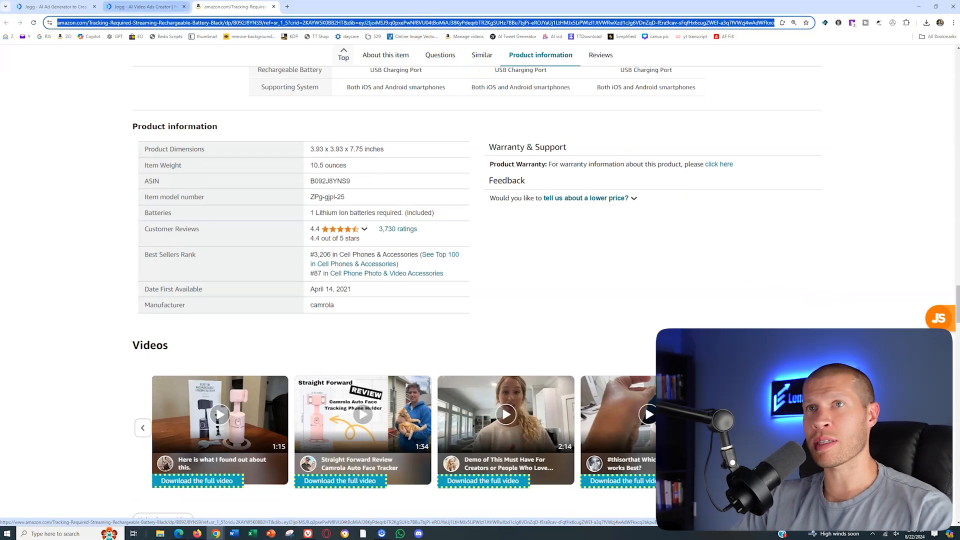
# Analyze the pasted Amazon link in JoggAI to auto-fill name, description and seven images, then return to Amazon
pyautogui.click(140, 7)
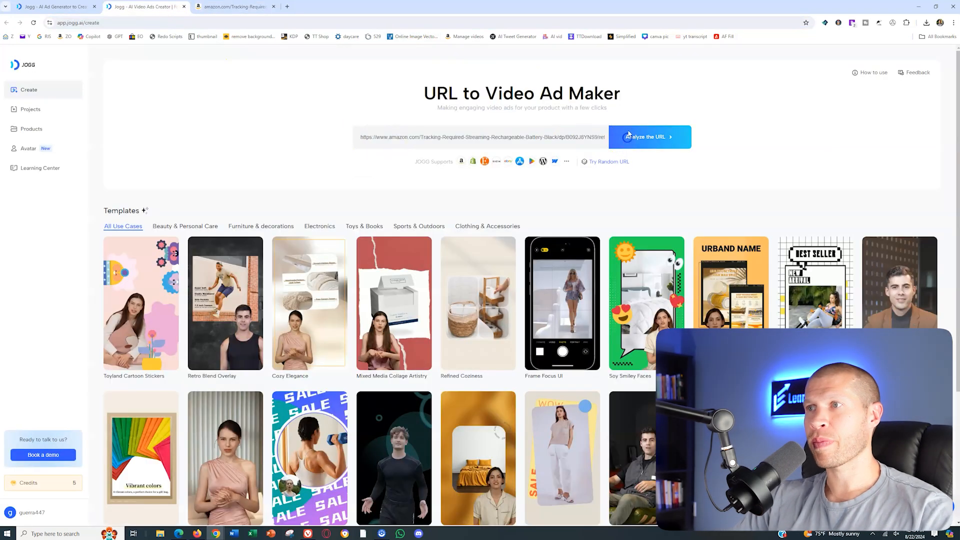
pyautogui.click(649, 137)
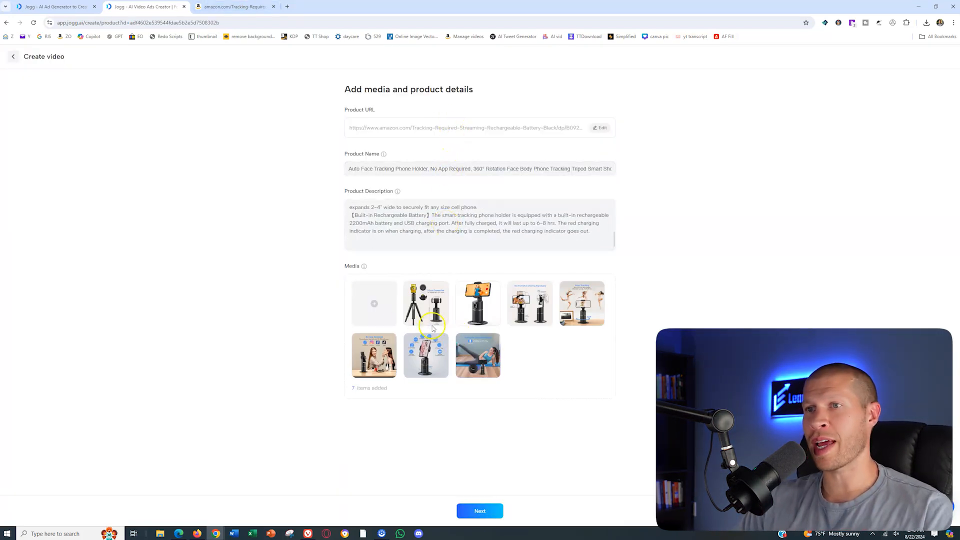
pyautogui.click(242, 6)
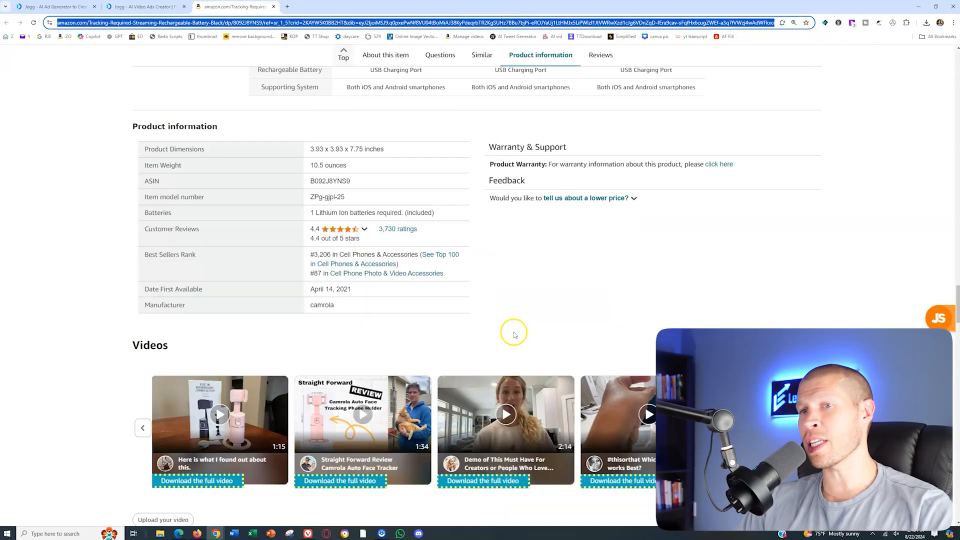
pyautogui.scroll(-3)
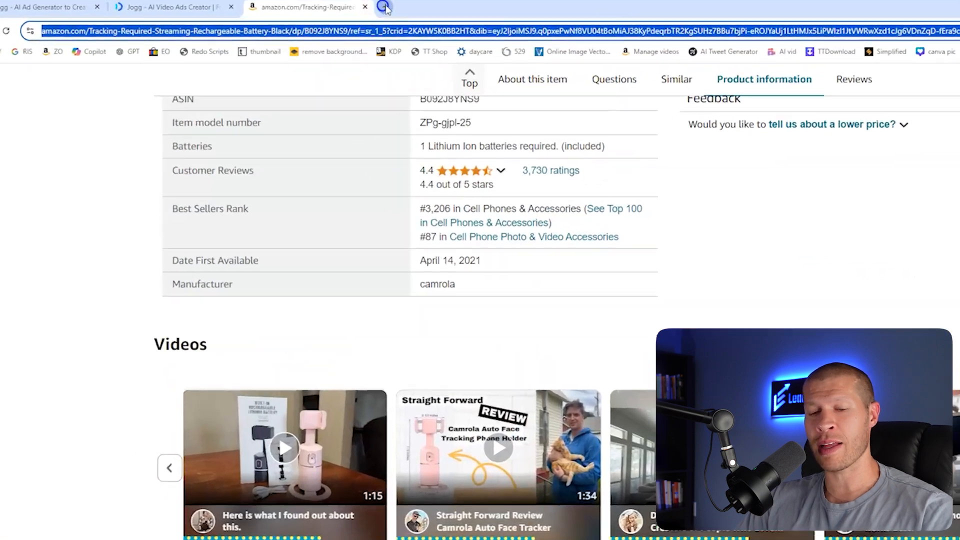
pyautogui.click(389, 7)
pyautogui.write('sell')
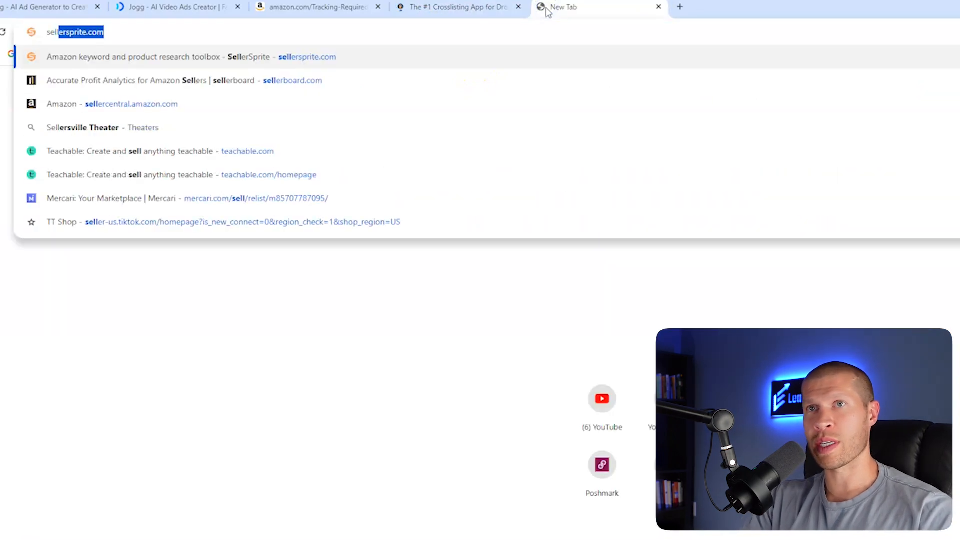
pyautogui.press('Enter')
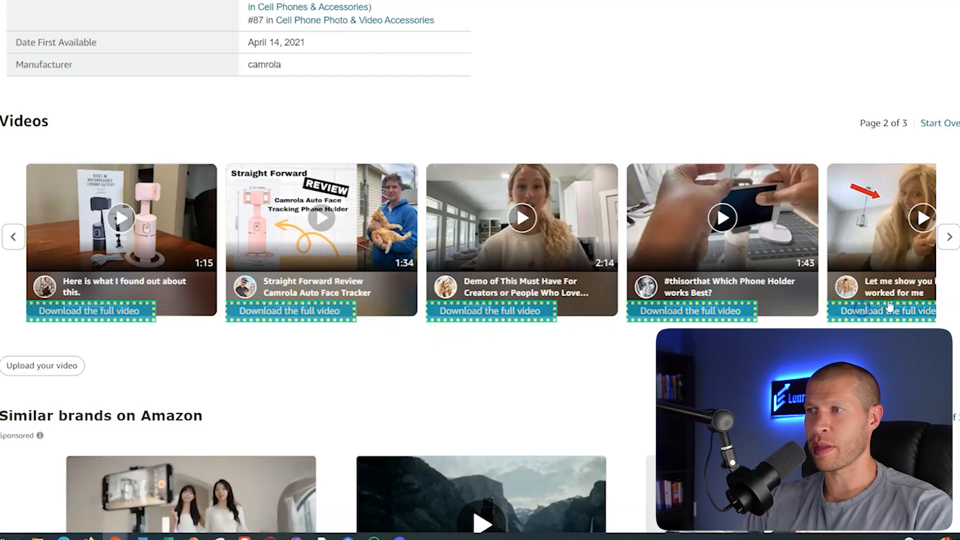
# Download a customer video of the phone holder from the Amazon listing
pyautogui.click(949, 237)
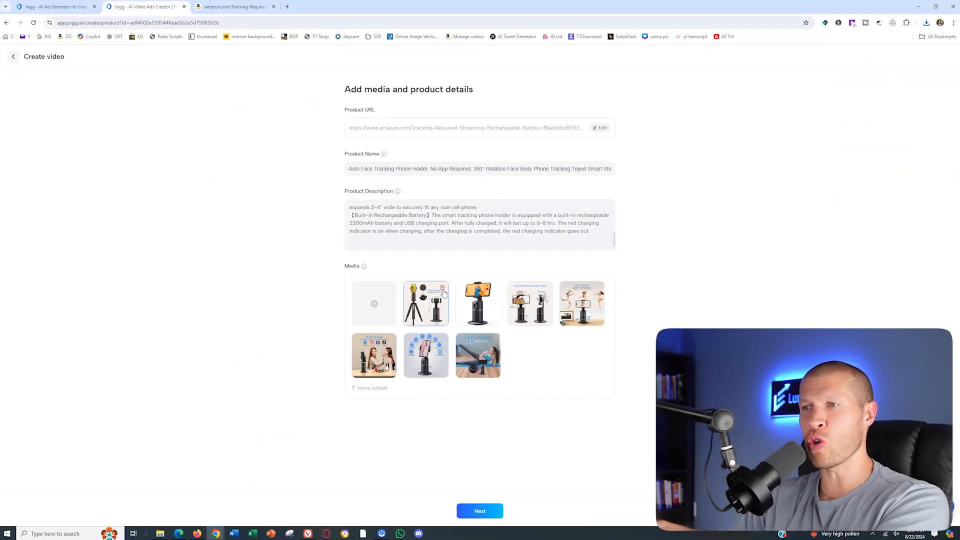
pyautogui.moveTo(582, 304)
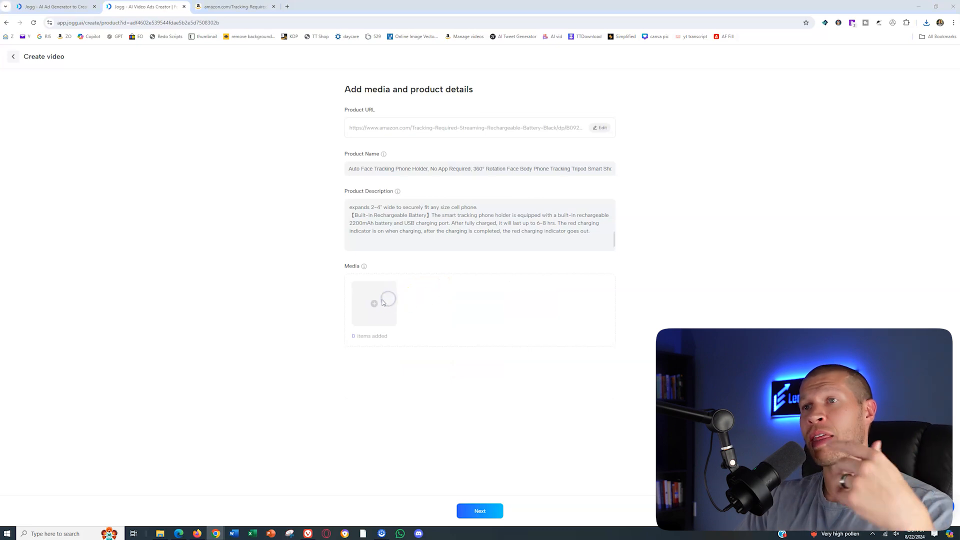
# Upload the six downloaded customer videos into JoggAI's Media section
pyautogui.click(374, 303)
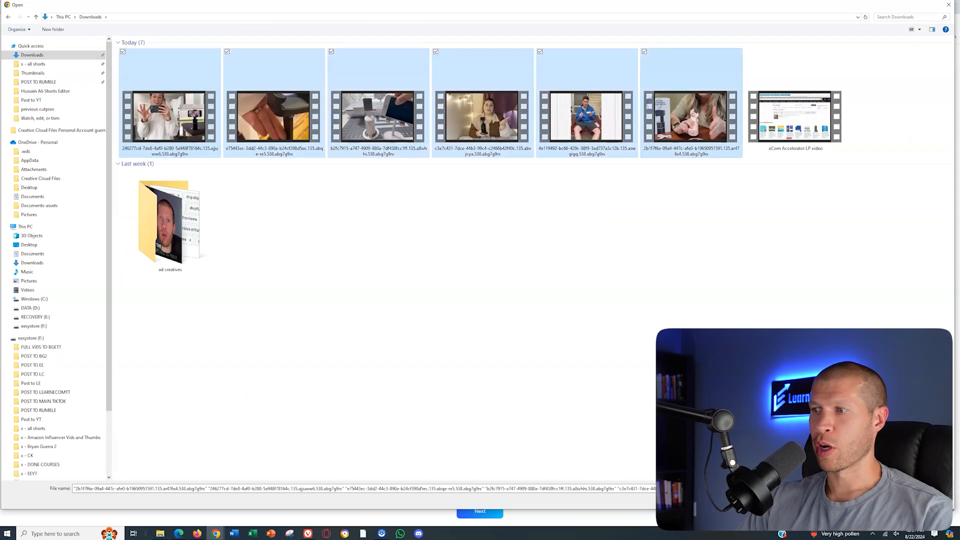
pyautogui.click(479, 512)
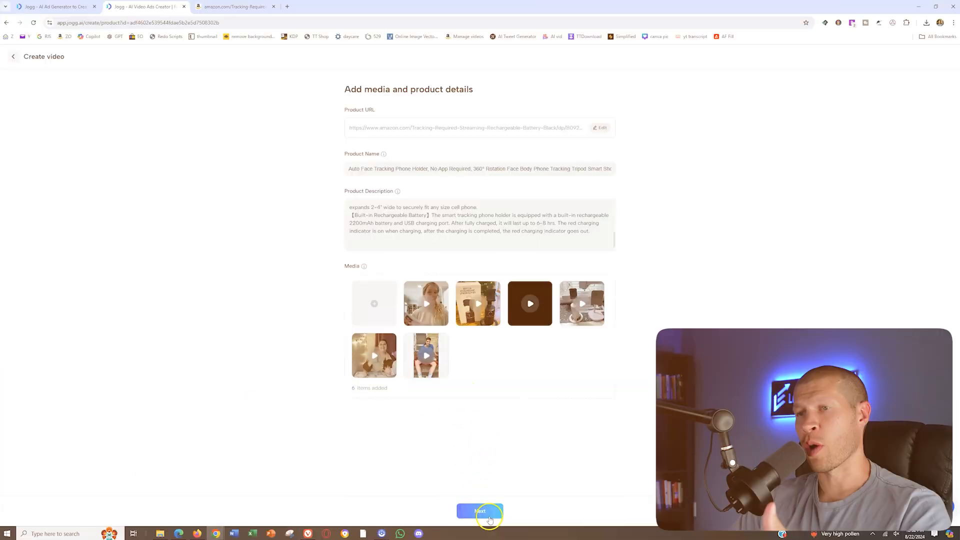
# Advance to the ad settings, keeping a 15-second length and English language
pyautogui.click(481, 511)
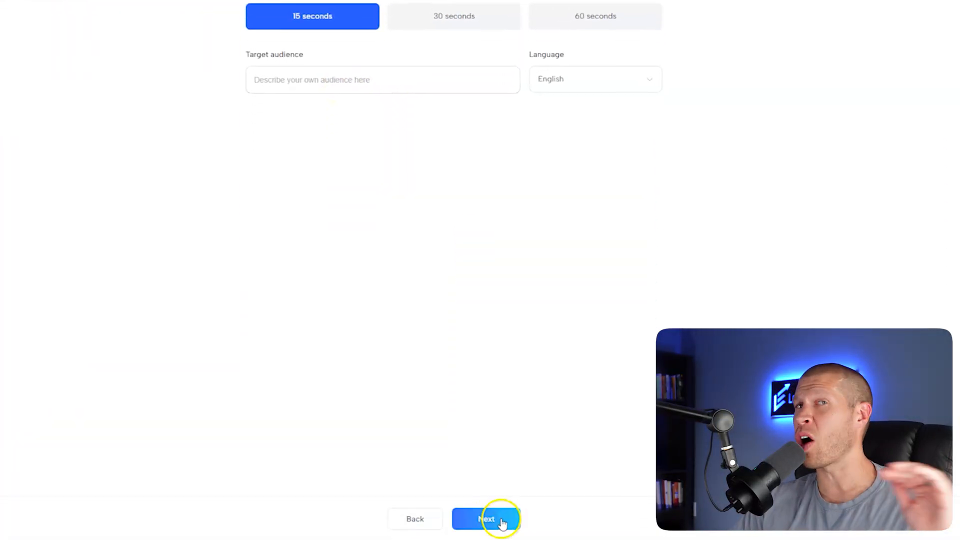
# Pick the Discovery script, replace 'Why settle for less?' with 'All the time.', and continue
pyautogui.click(485, 519)
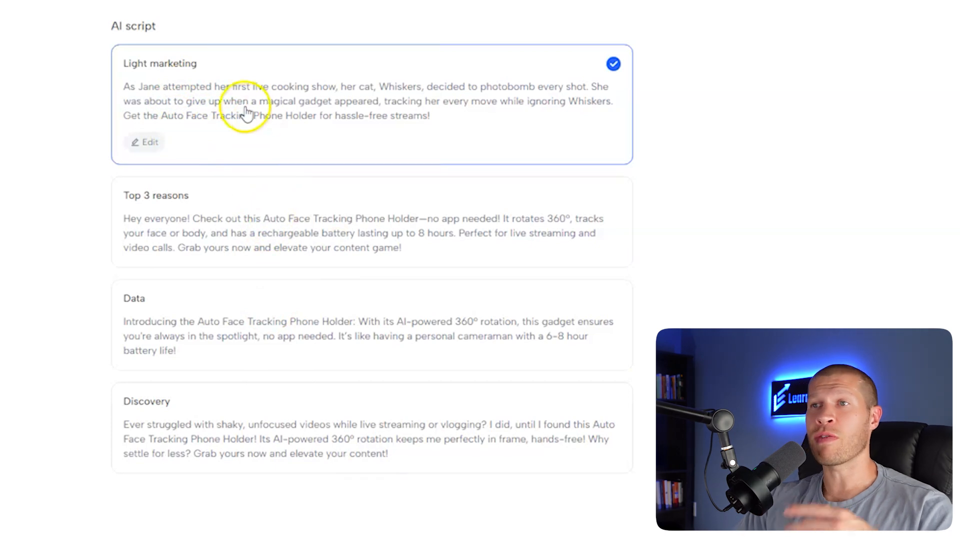
pyautogui.moveTo(212, 144)
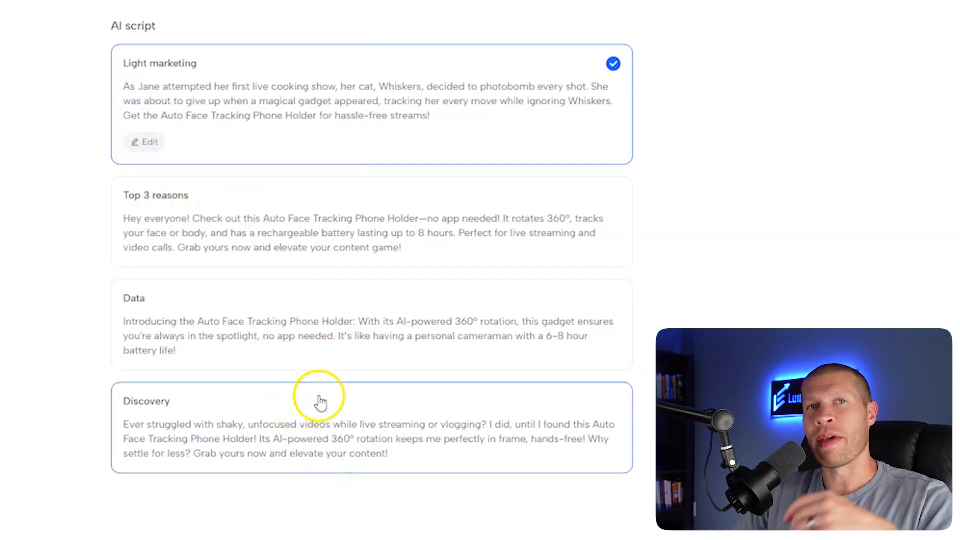
pyautogui.moveTo(324, 400)
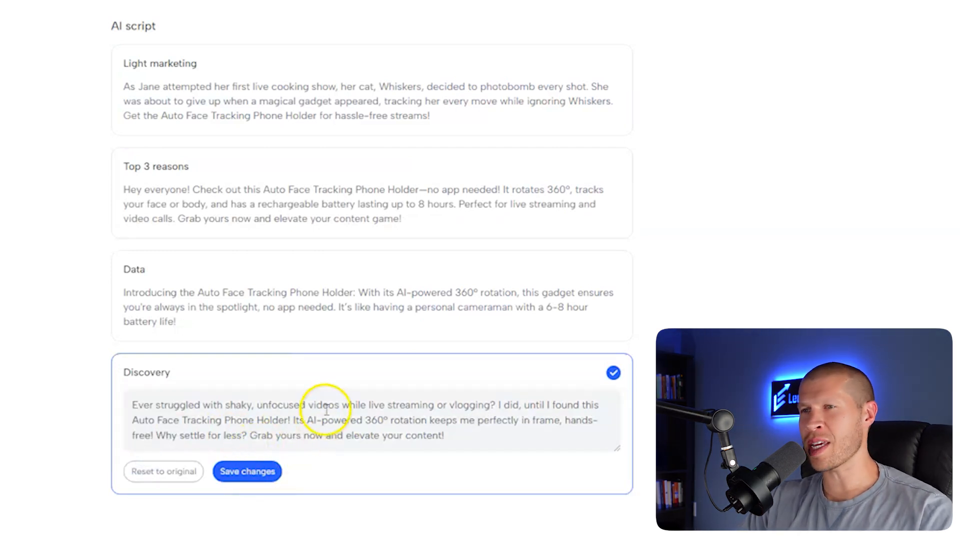
pyautogui.moveTo(506, 407)
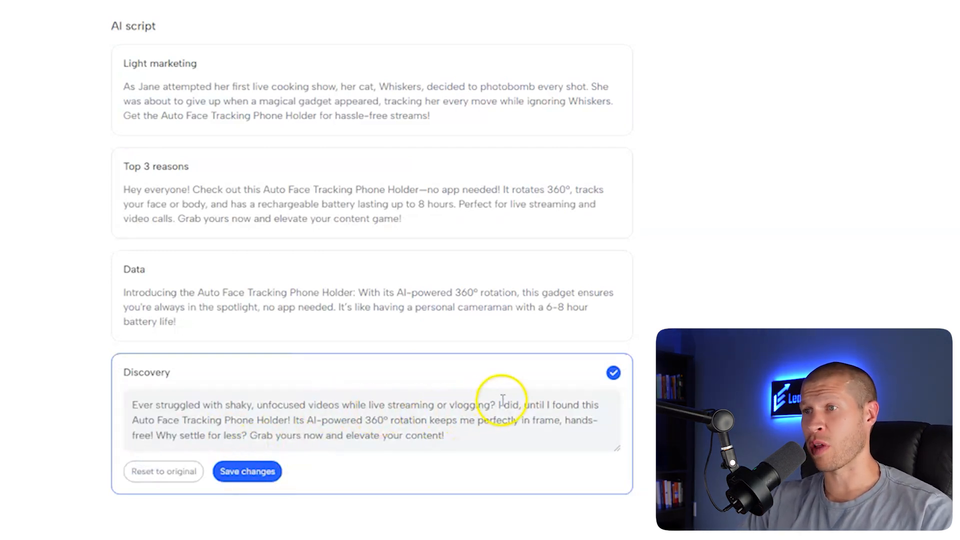
pyautogui.moveTo(404, 417)
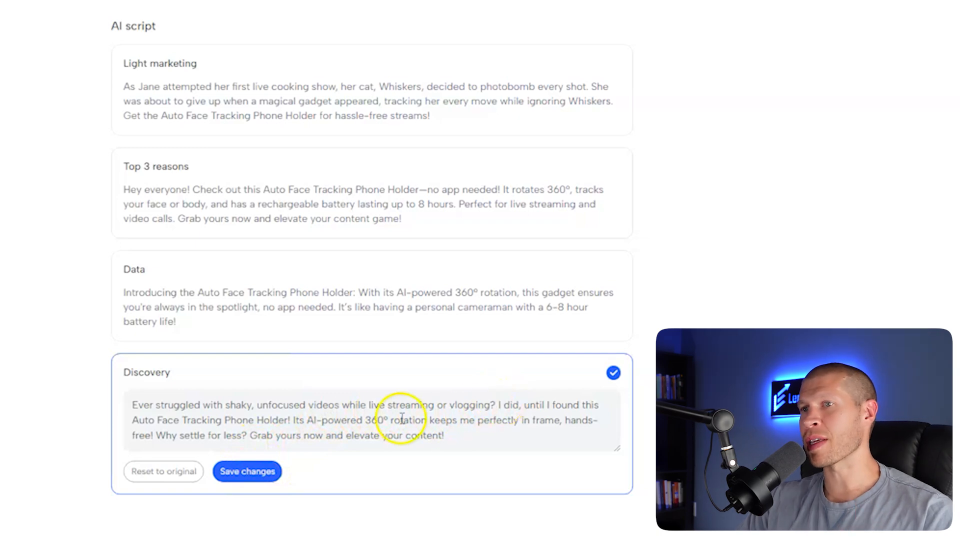
pyautogui.moveTo(330, 428)
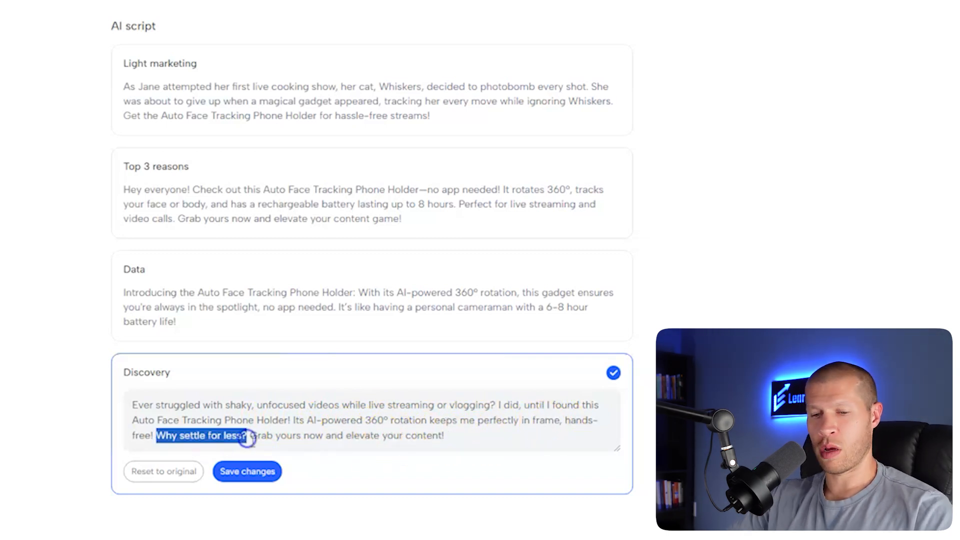
pyautogui.write('All the time.')
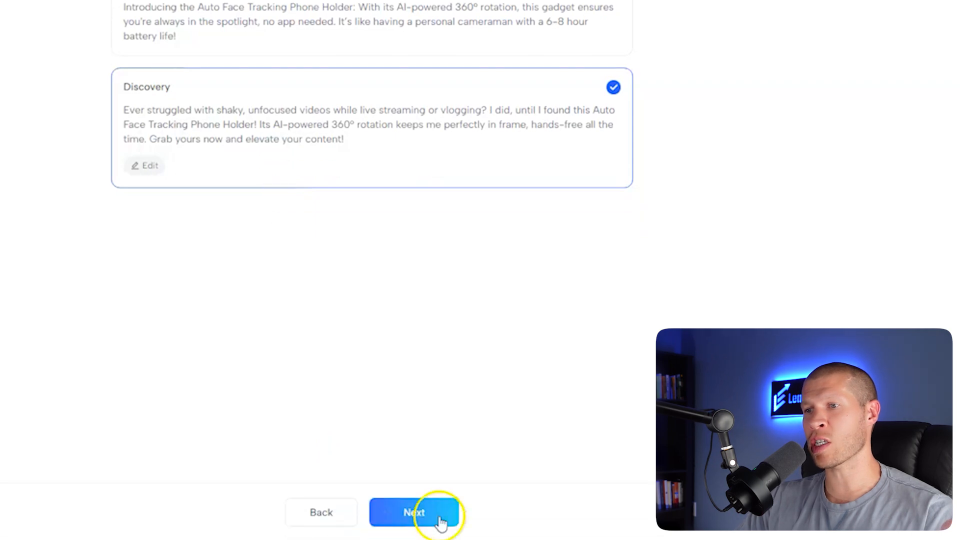
pyautogui.click(413, 512)
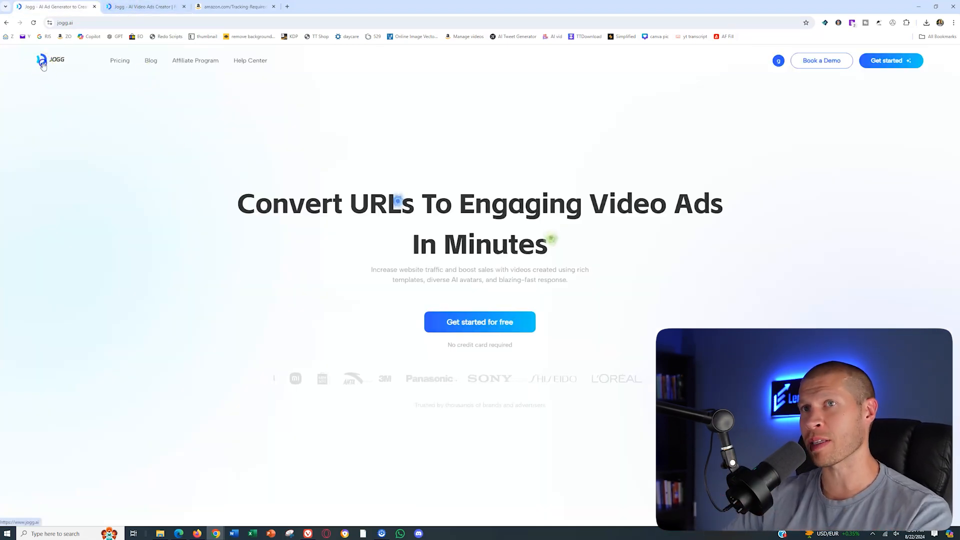
pyautogui.moveTo(457, 286)
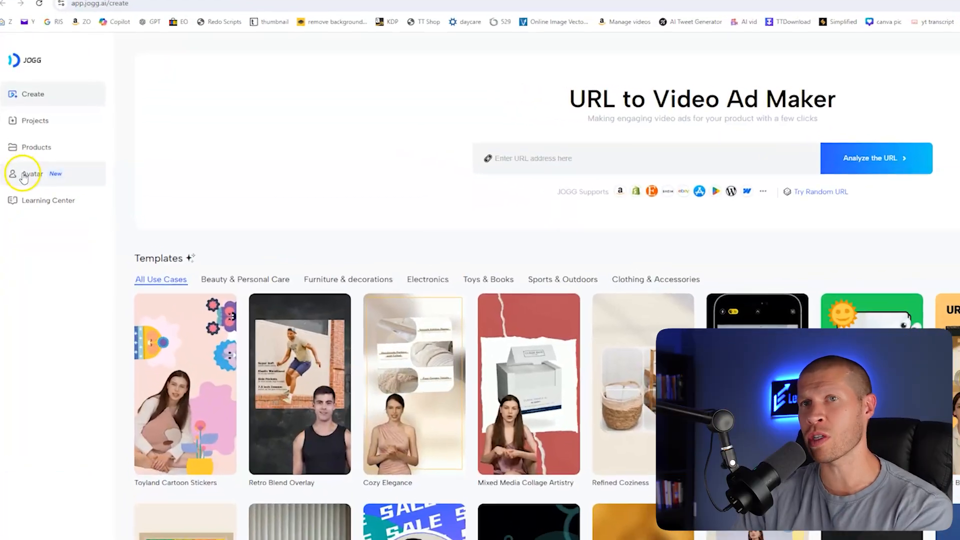
# View the Avatar library and Create Avatar page, then switch back to the video ad tab
pyautogui.click(29, 173)
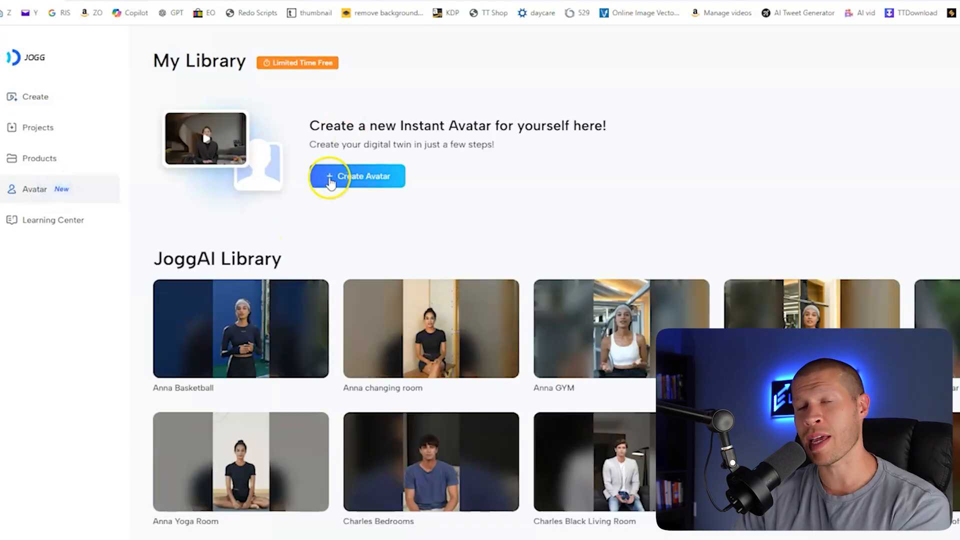
pyautogui.click(357, 176)
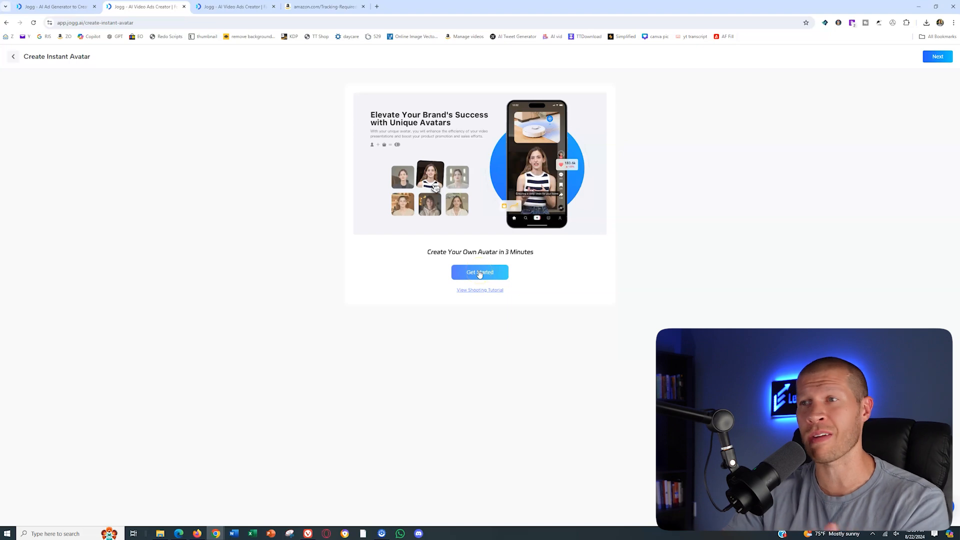
pyautogui.moveTo(472, 291)
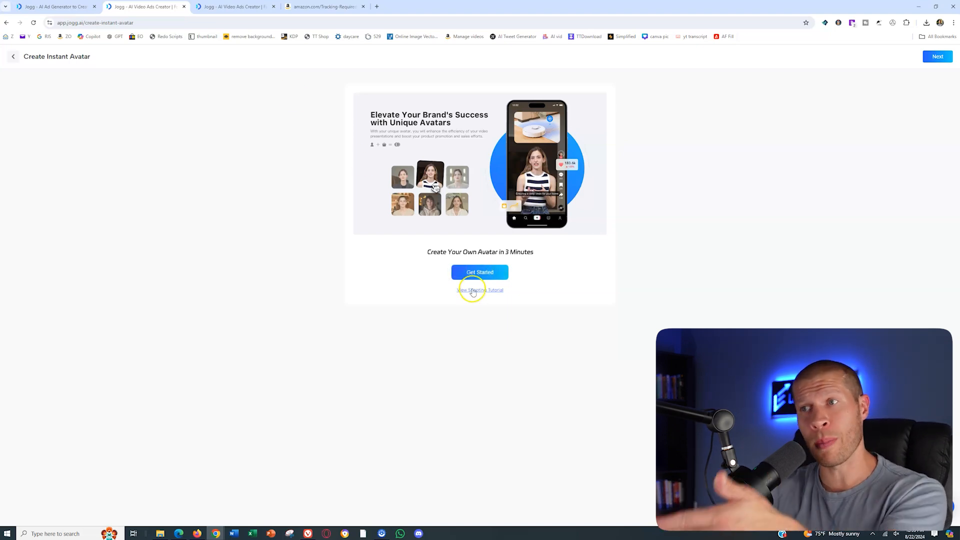
pyautogui.moveTo(383, 185)
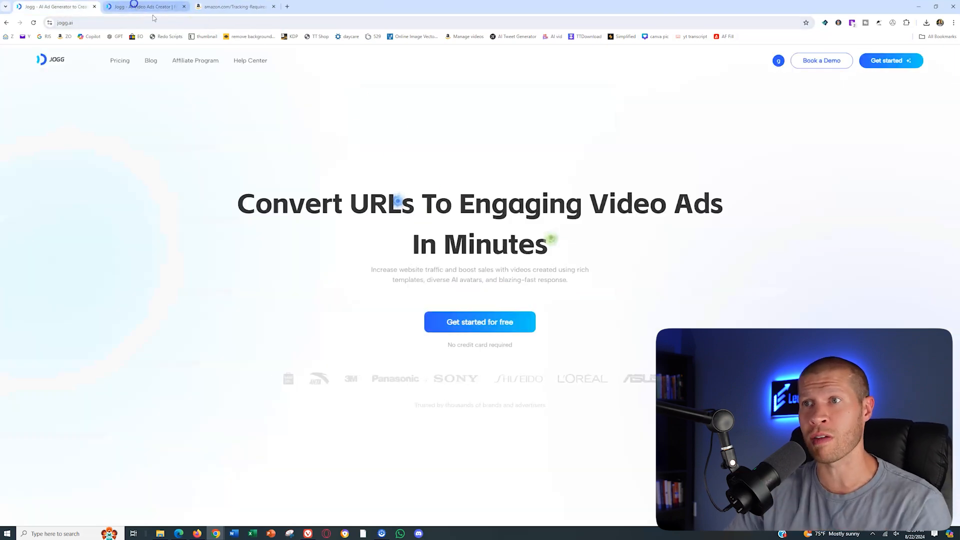
pyautogui.click(145, 6)
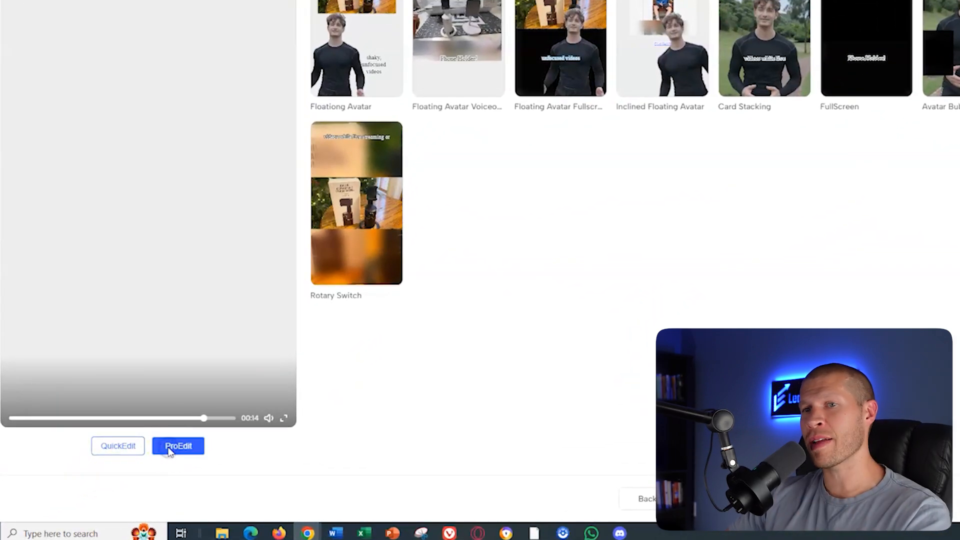
# Open the ad in AI Creator Pro using ProEdit under the video preview
pyautogui.click(178, 445)
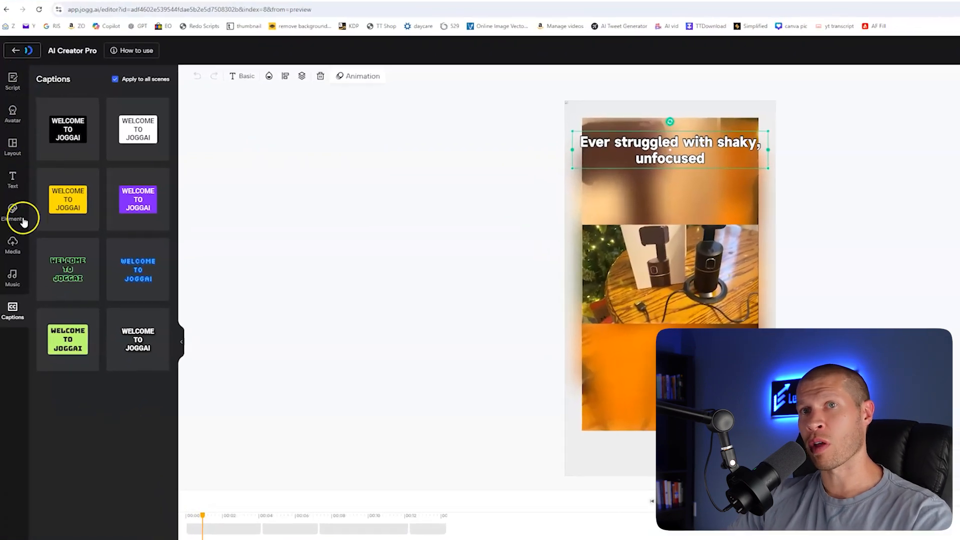
# Browse the editor's Text, Music, Avatar, Media and Captions panels
pyautogui.click(13, 181)
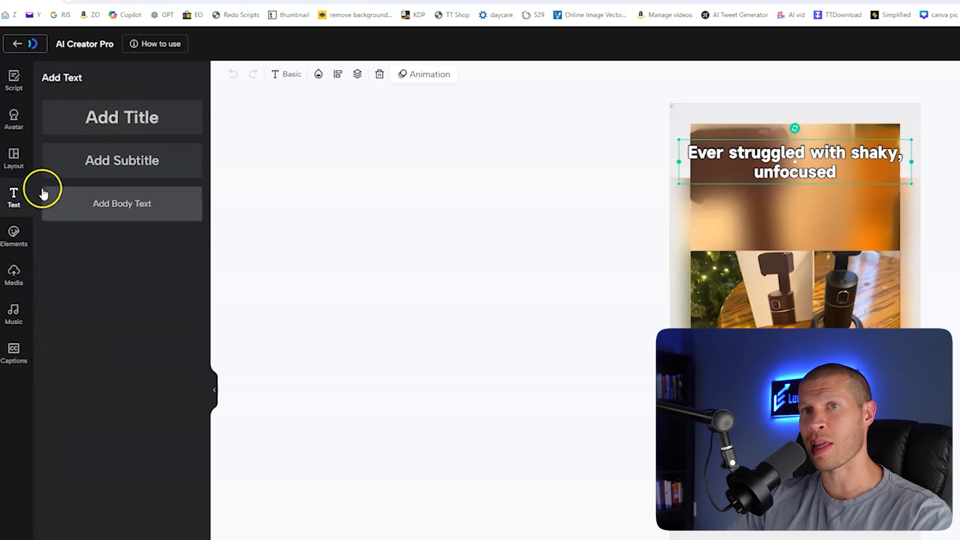
pyautogui.moveTo(54, 165)
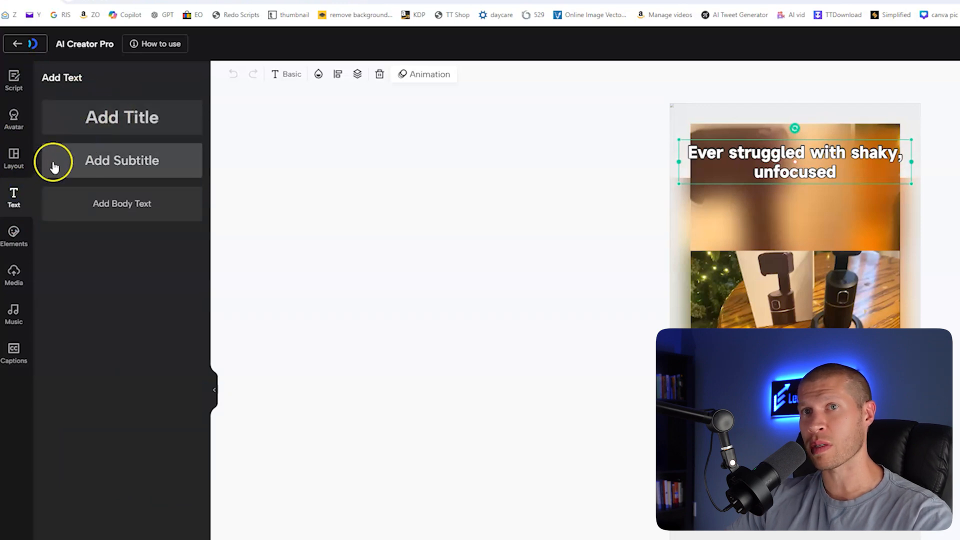
pyautogui.click(14, 312)
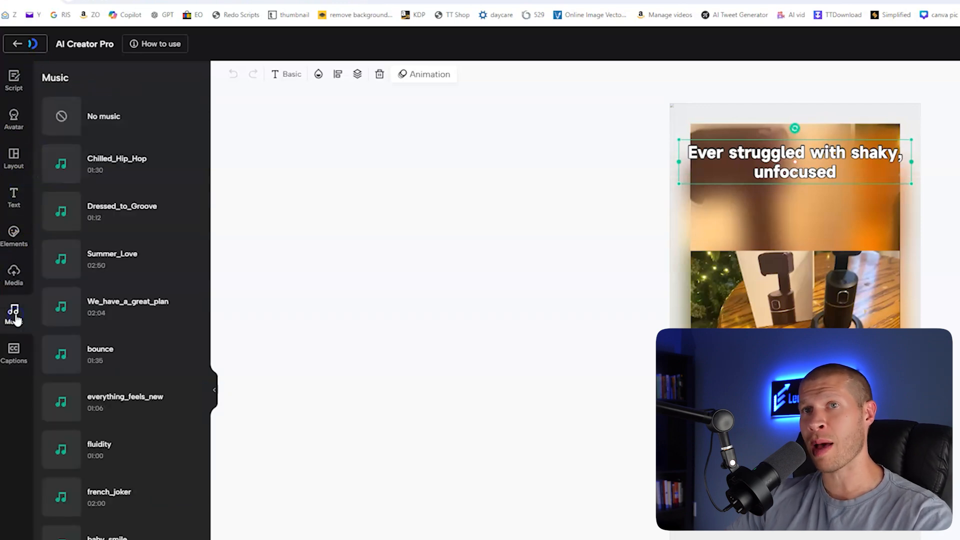
pyautogui.click(15, 115)
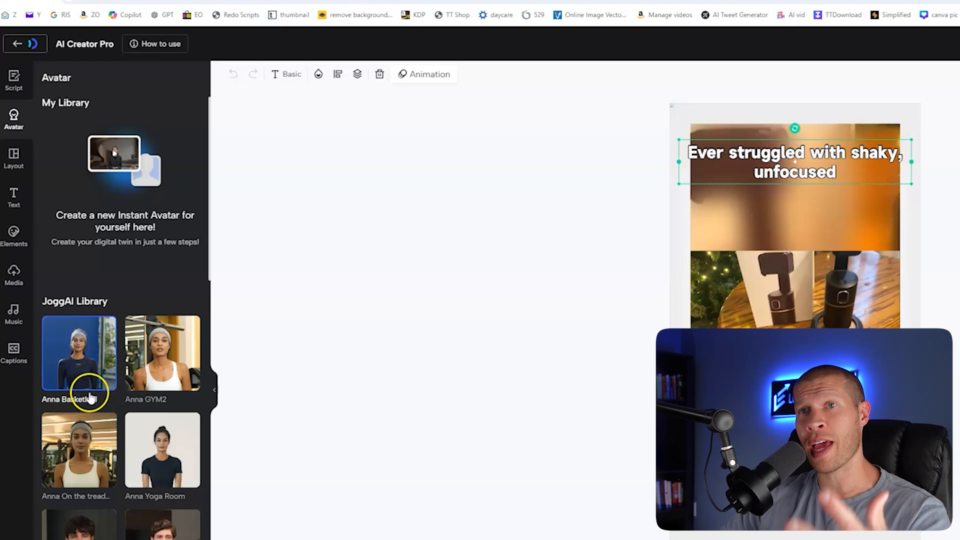
pyautogui.moveTo(14, 270)
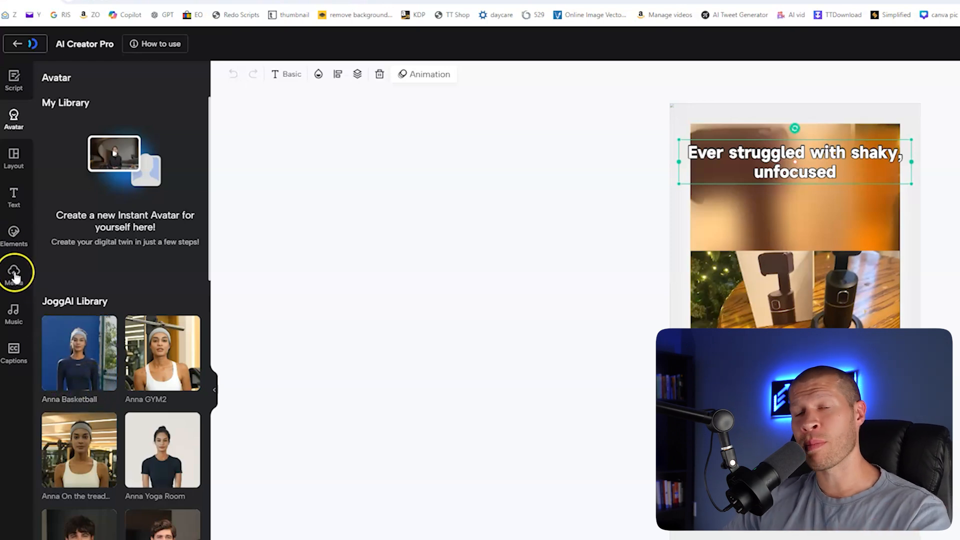
pyautogui.click(14, 277)
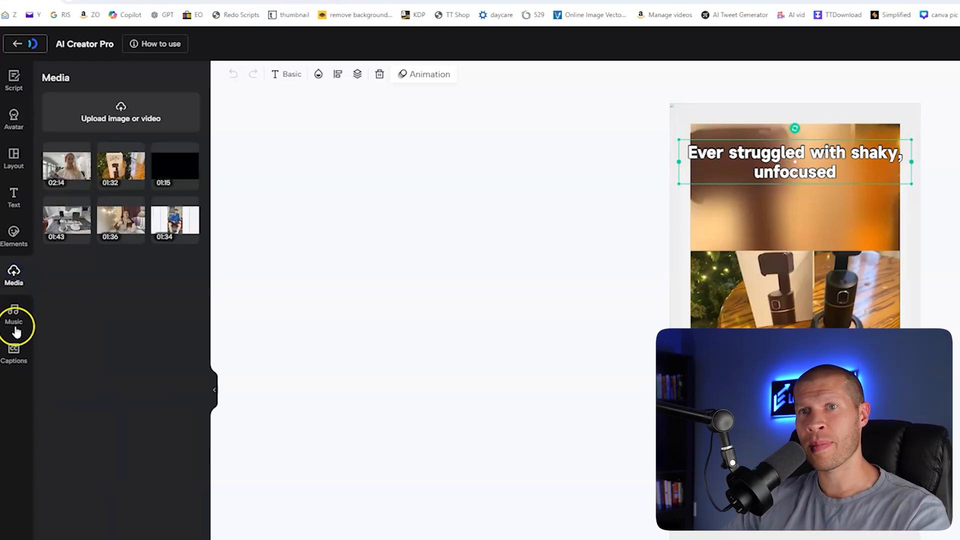
pyautogui.click(14, 359)
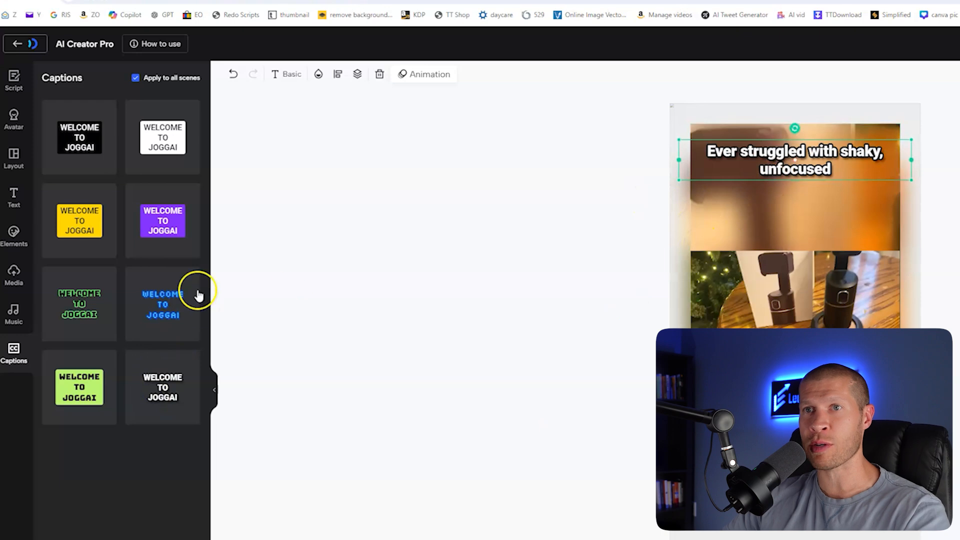
pyautogui.moveTo(114, 214)
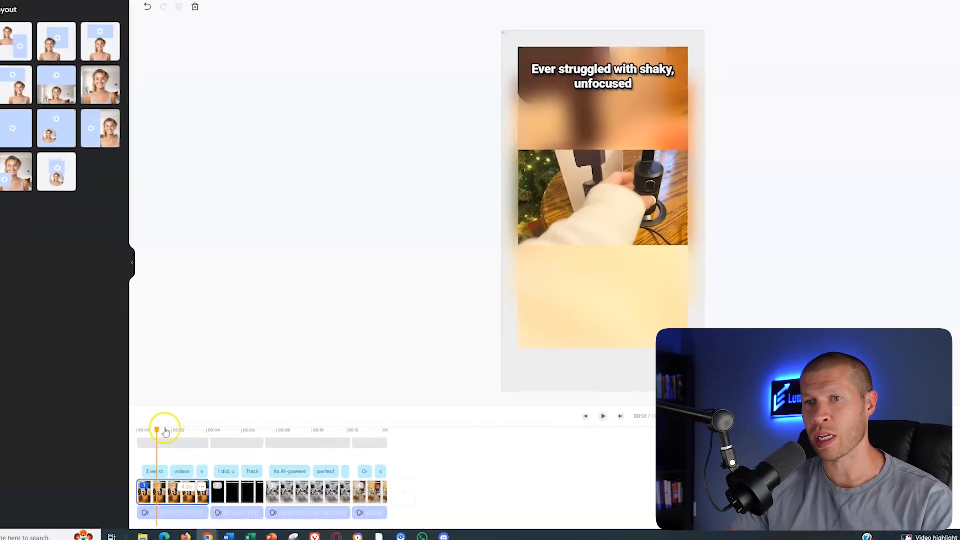
pyautogui.click(555, 429)
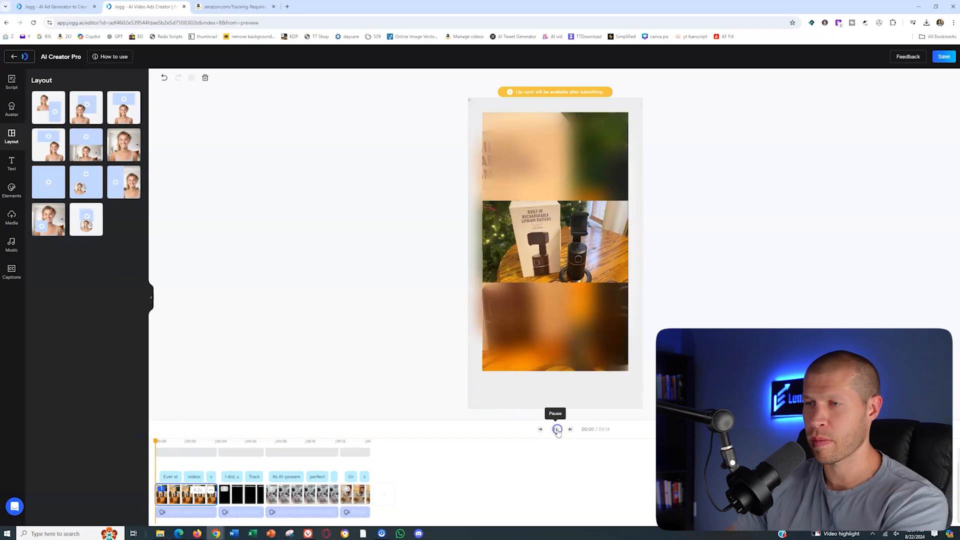
pyautogui.click(555, 430)
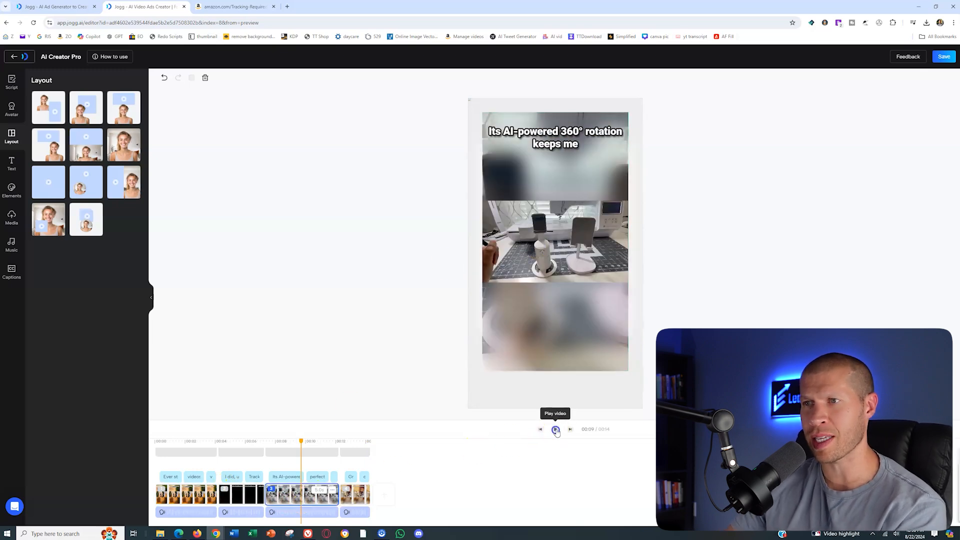
pyautogui.click(555, 429)
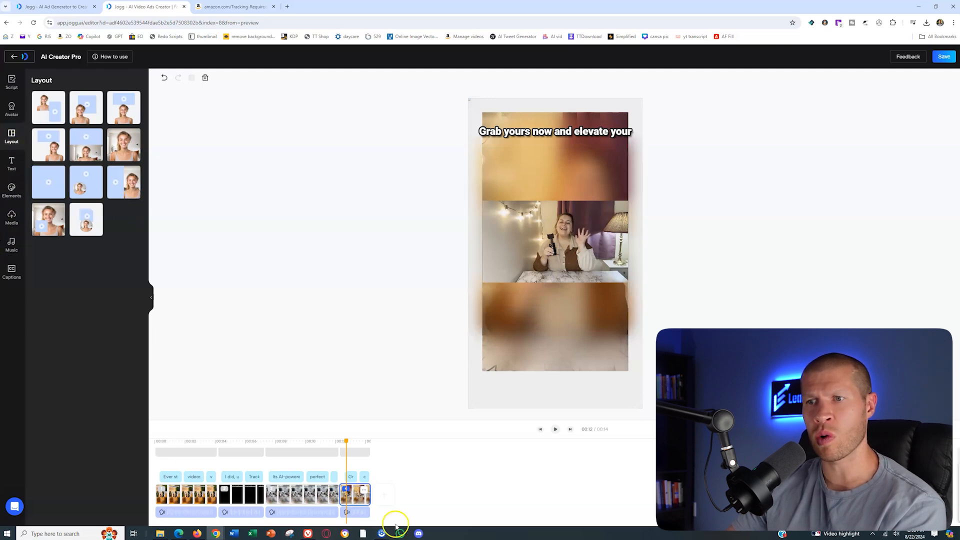
# Add a Media clip to the last scene, reposition it, and save the edited ad
pyautogui.click(12, 214)
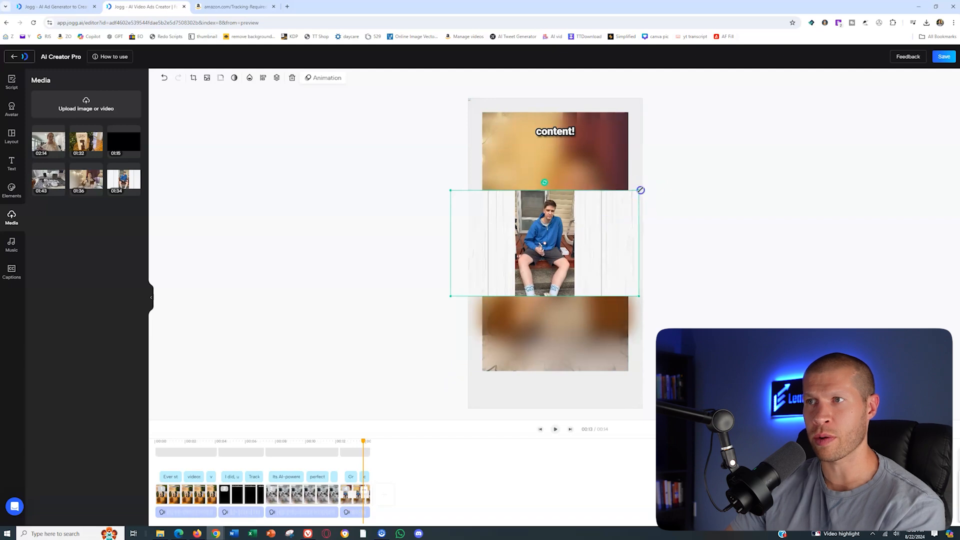
pyautogui.moveTo(641, 190); pyautogui.dragTo(780, 118)
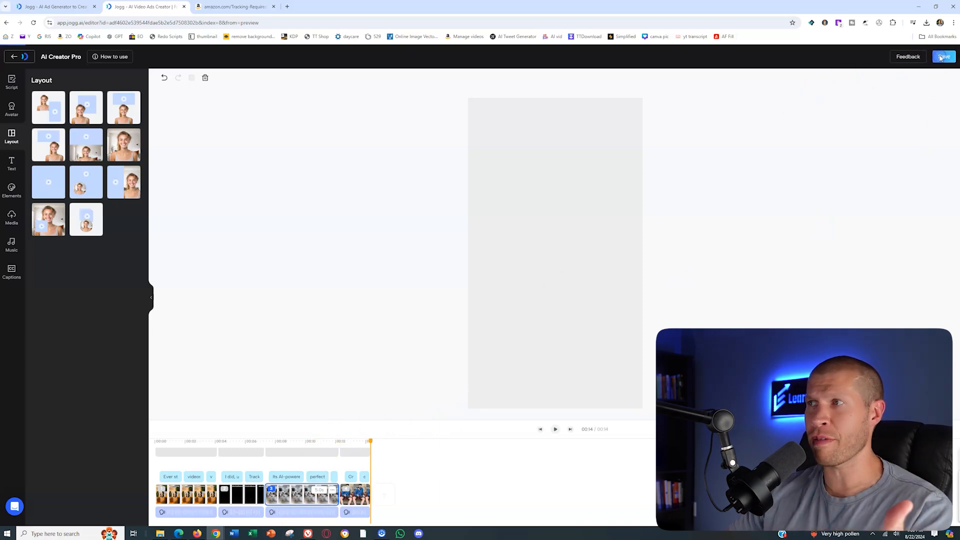
pyautogui.click(951, 56)
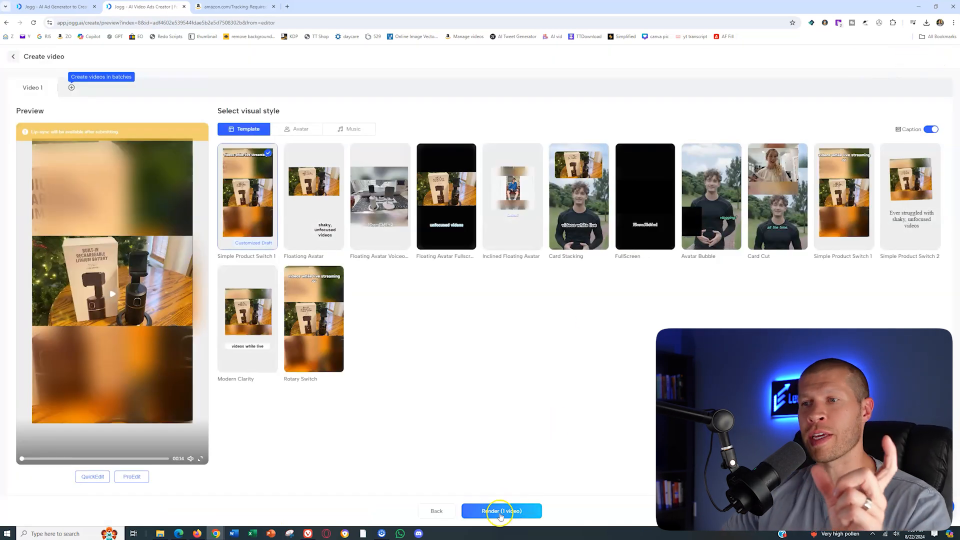
pyautogui.moveTo(583, 398)
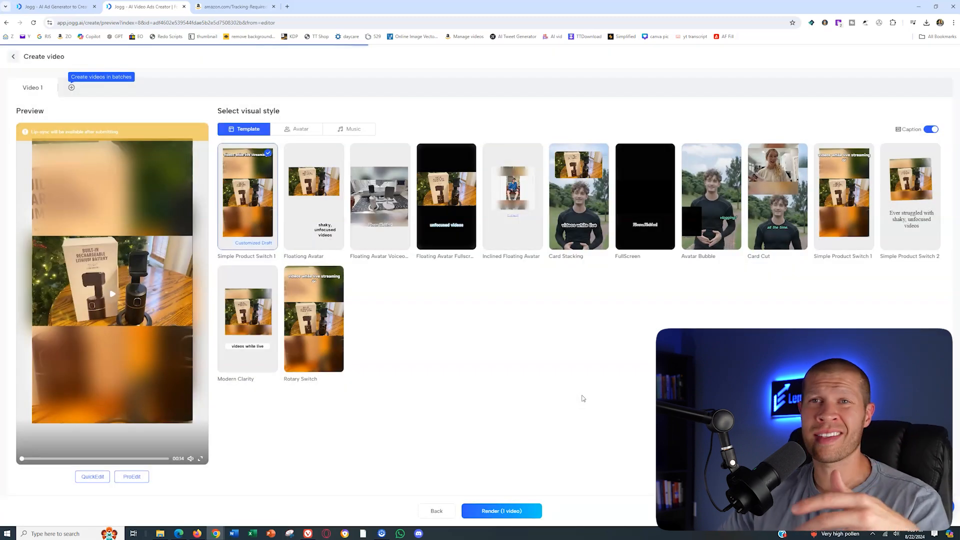